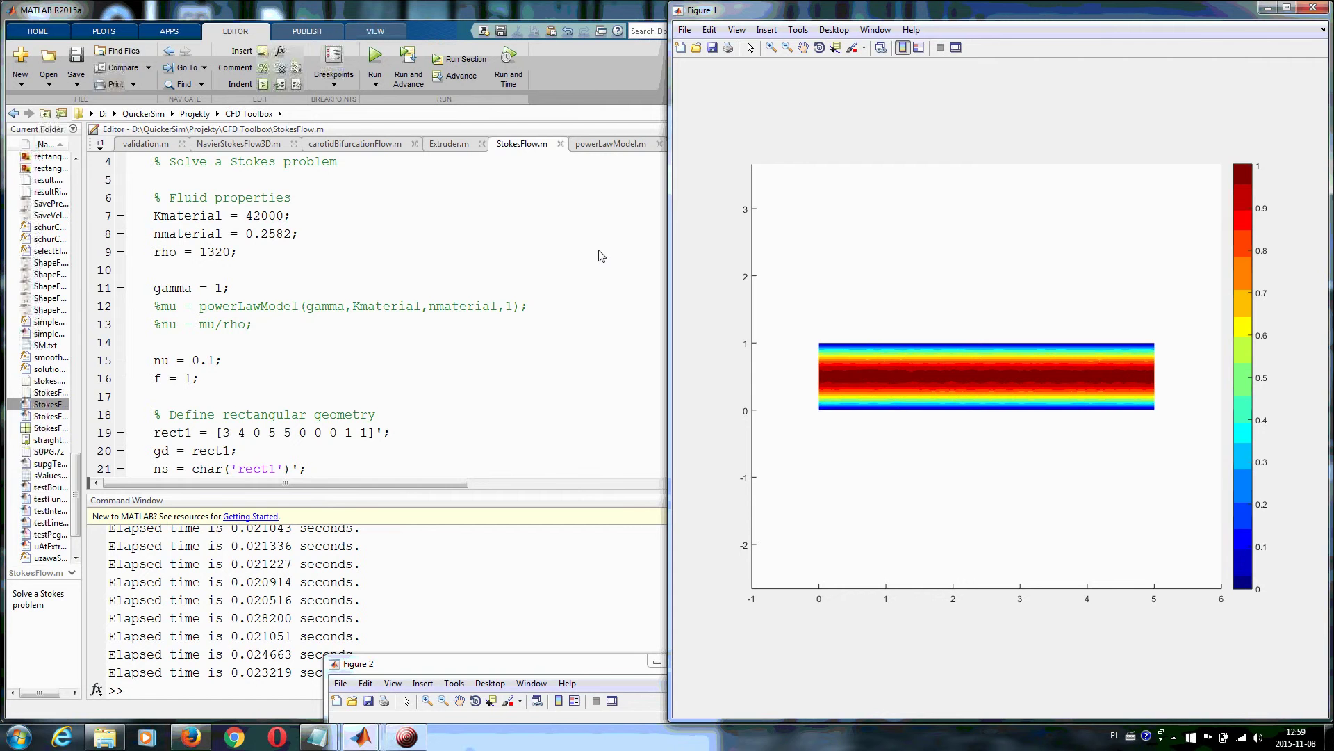
pyautogui.moveTo(587, 271)
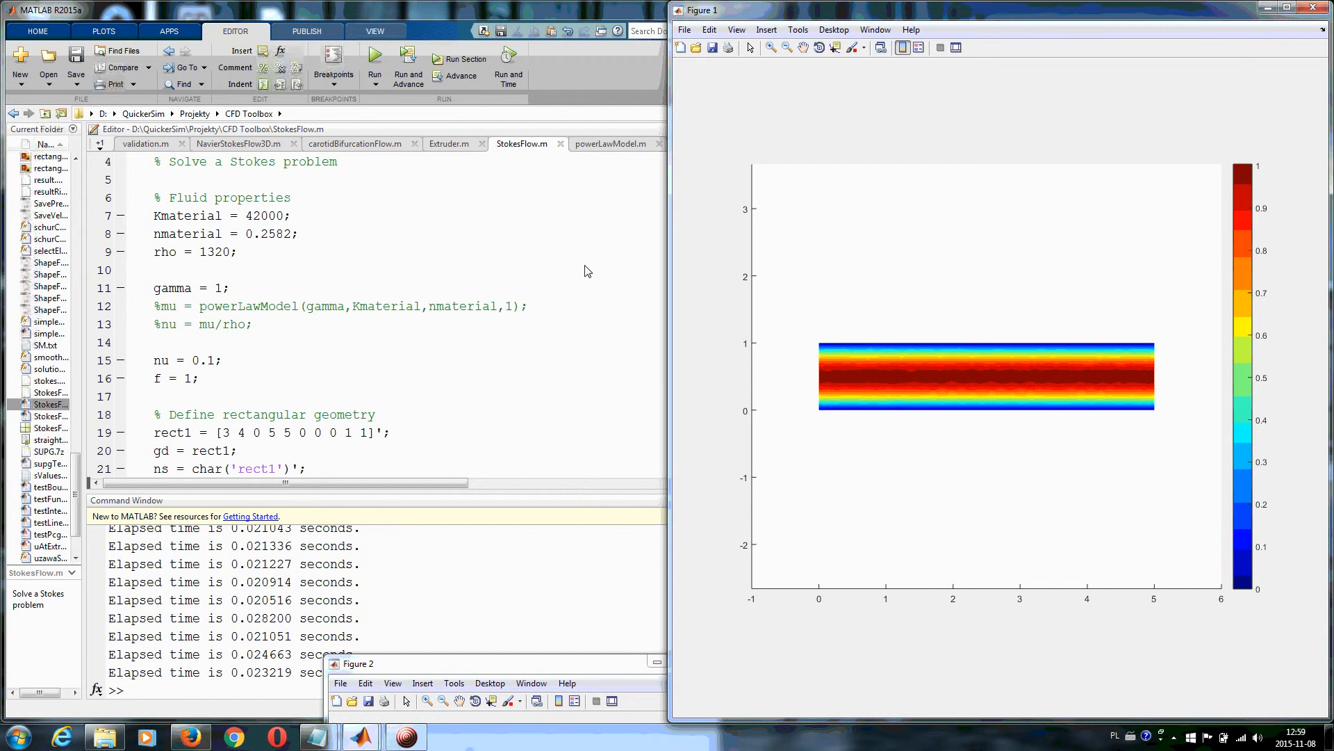
pyautogui.moveTo(776, 436)
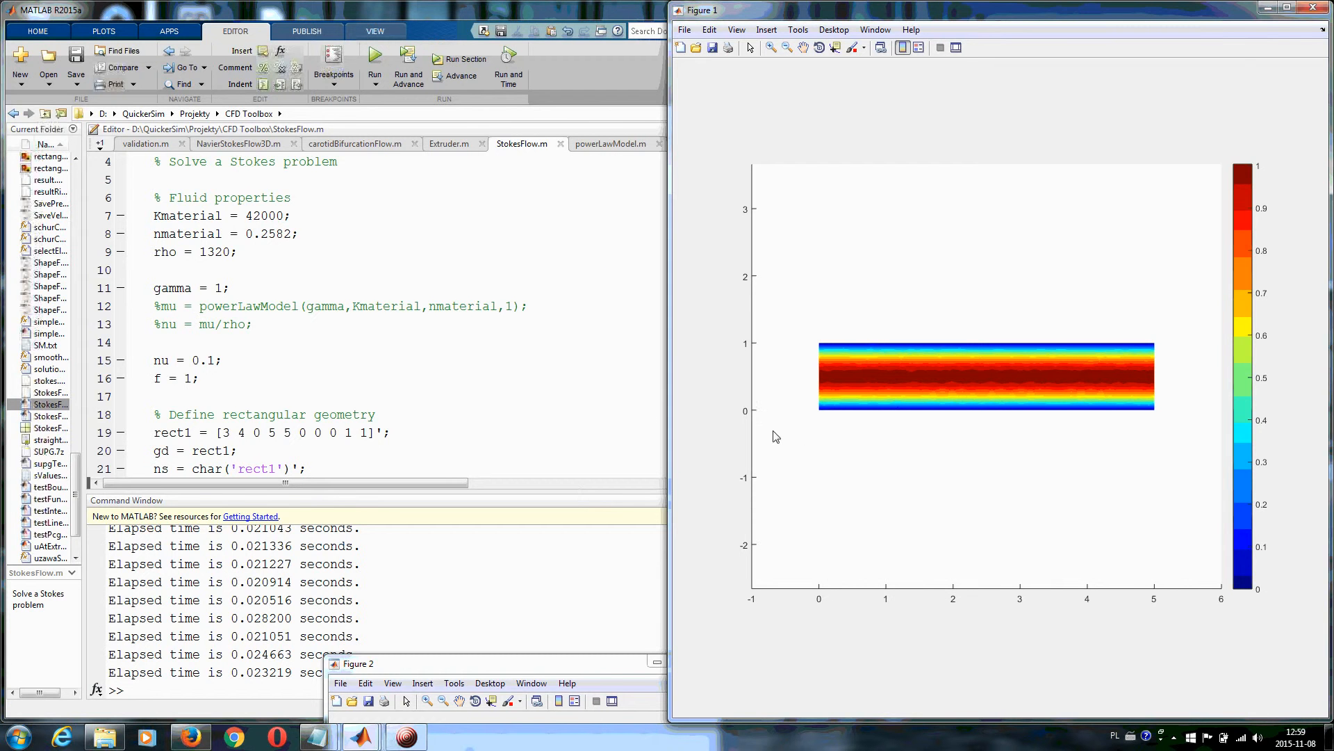
pyautogui.moveTo(848, 400)
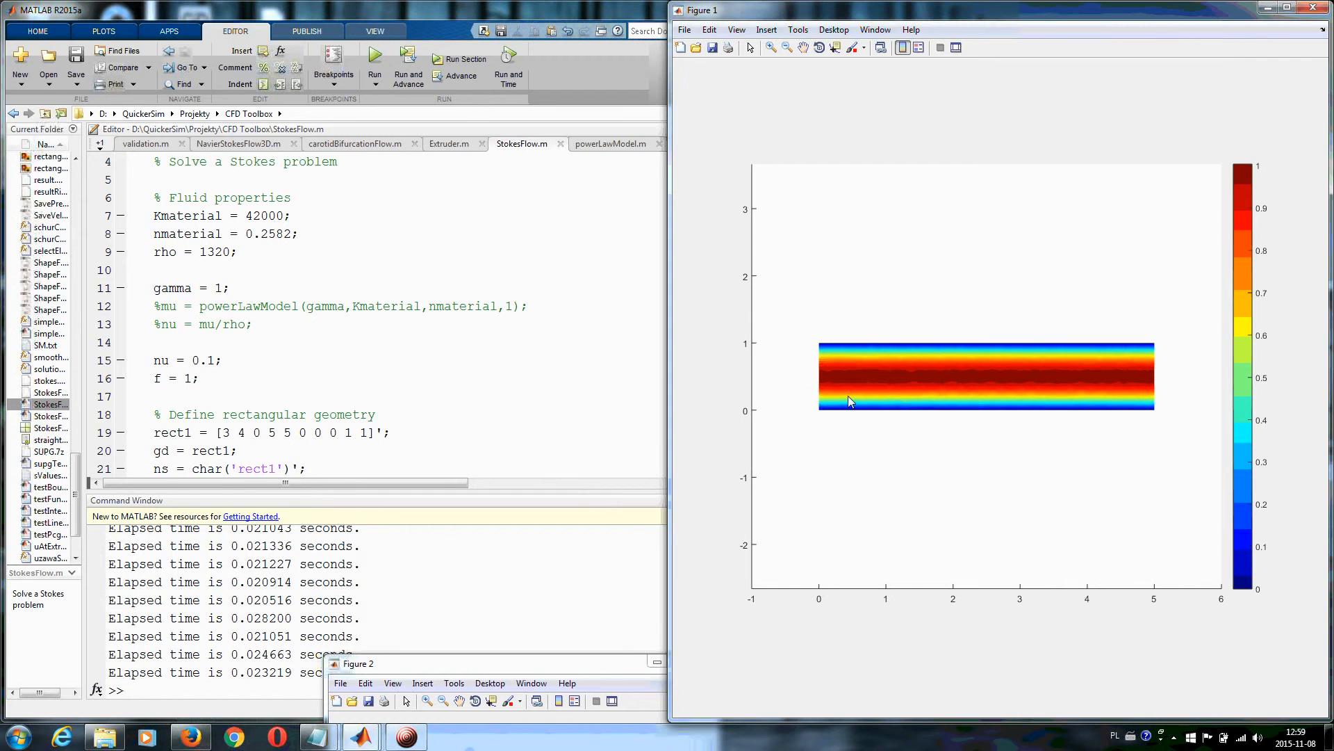
pyautogui.moveTo(915, 365)
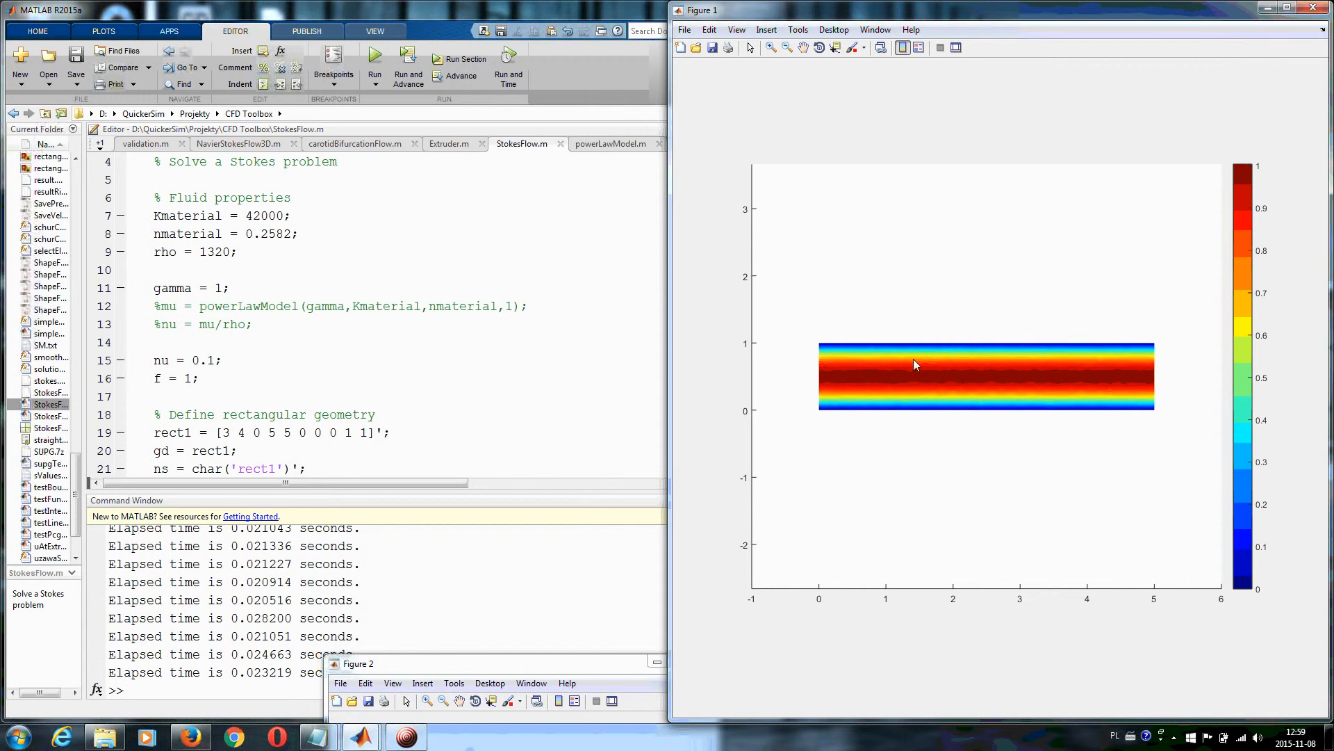
pyautogui.moveTo(891, 385)
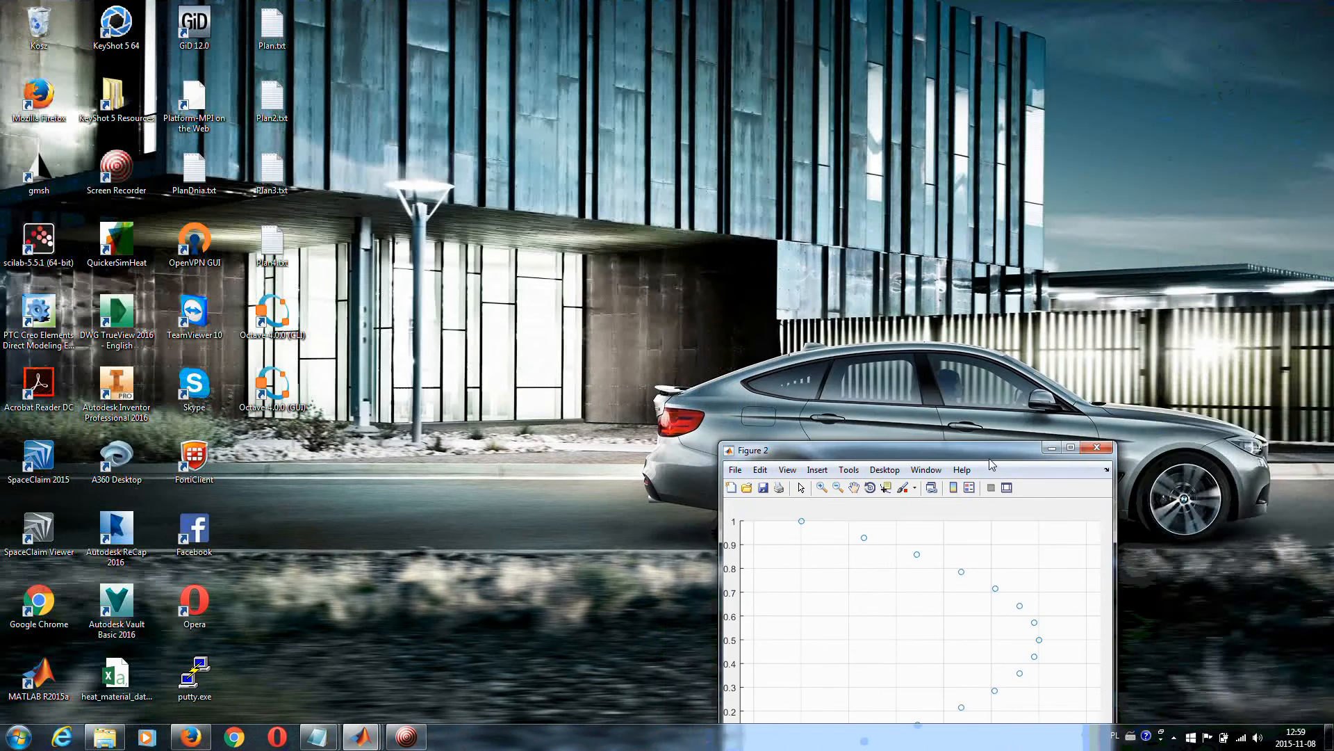
# Bring the Figure 2 parabolic velocity profile to the front beside the StokesFlow script
pyautogui.click(1069, 446)
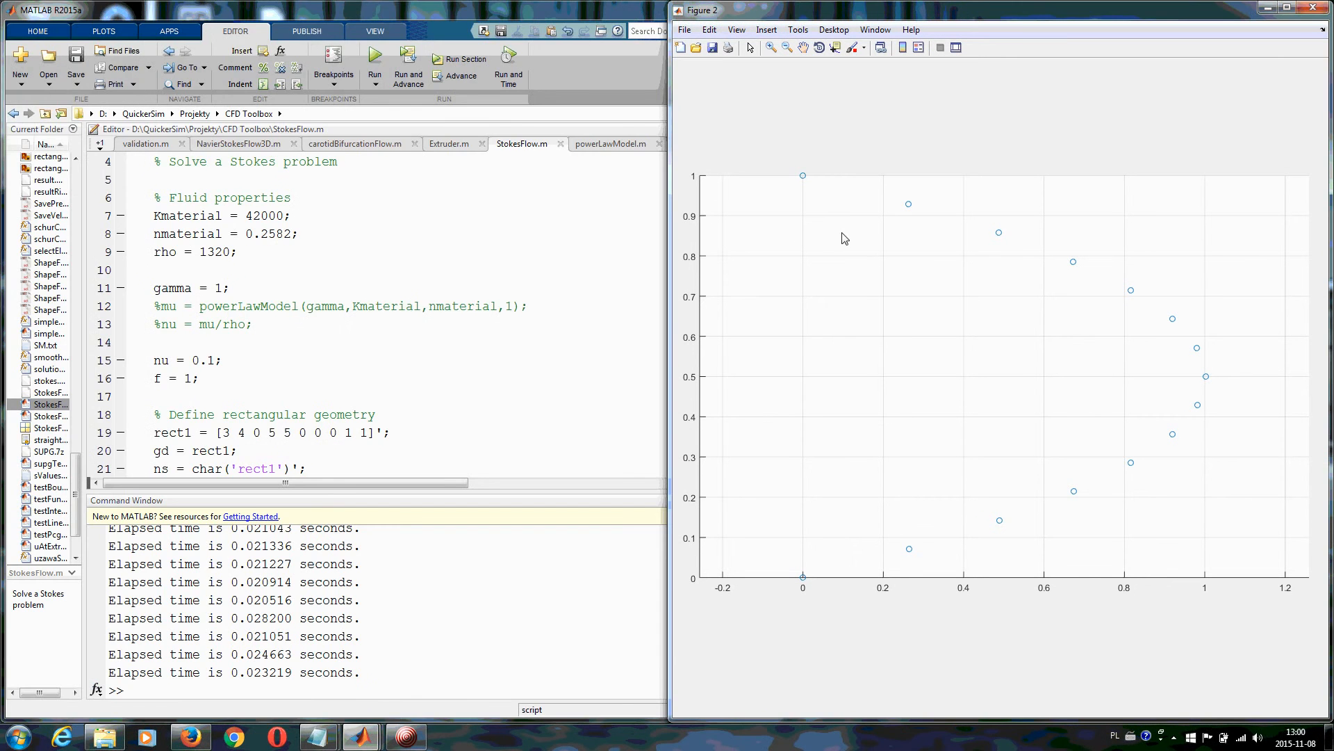
pyautogui.moveTo(150, 367)
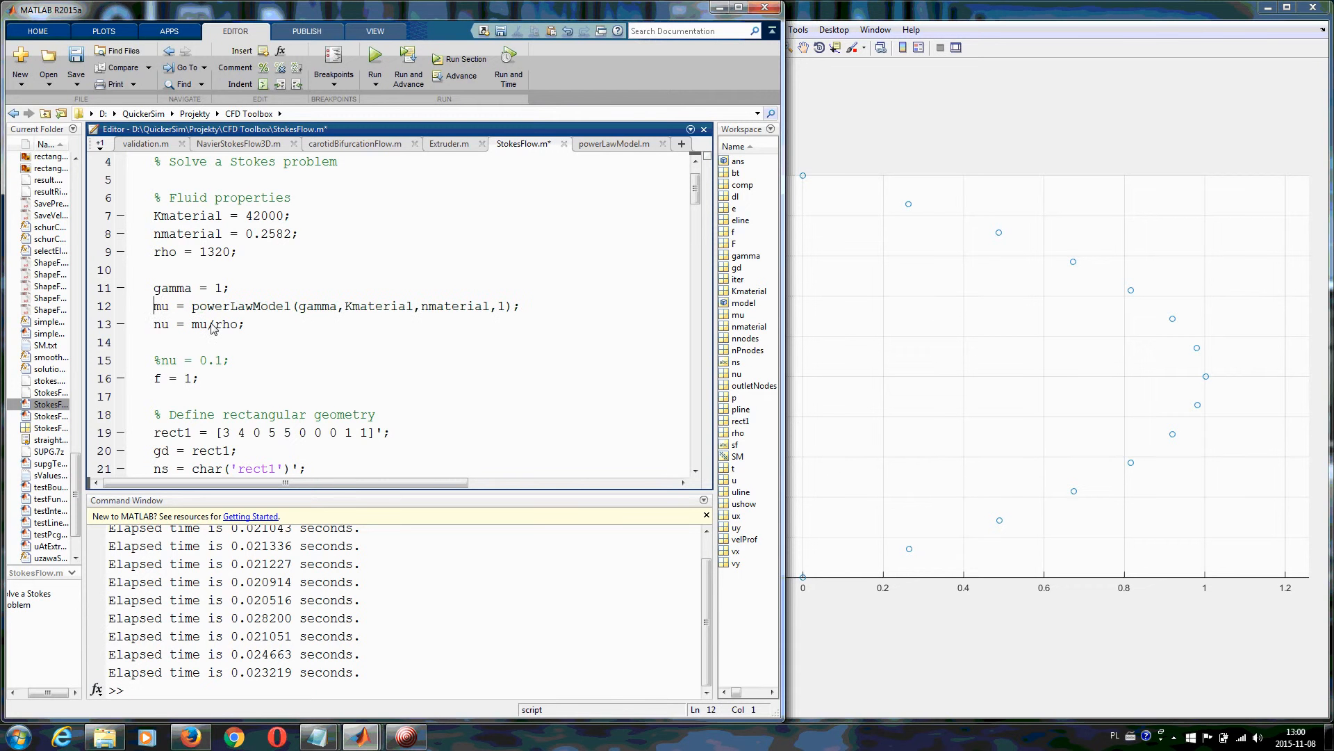
pyautogui.moveTo(268, 324)
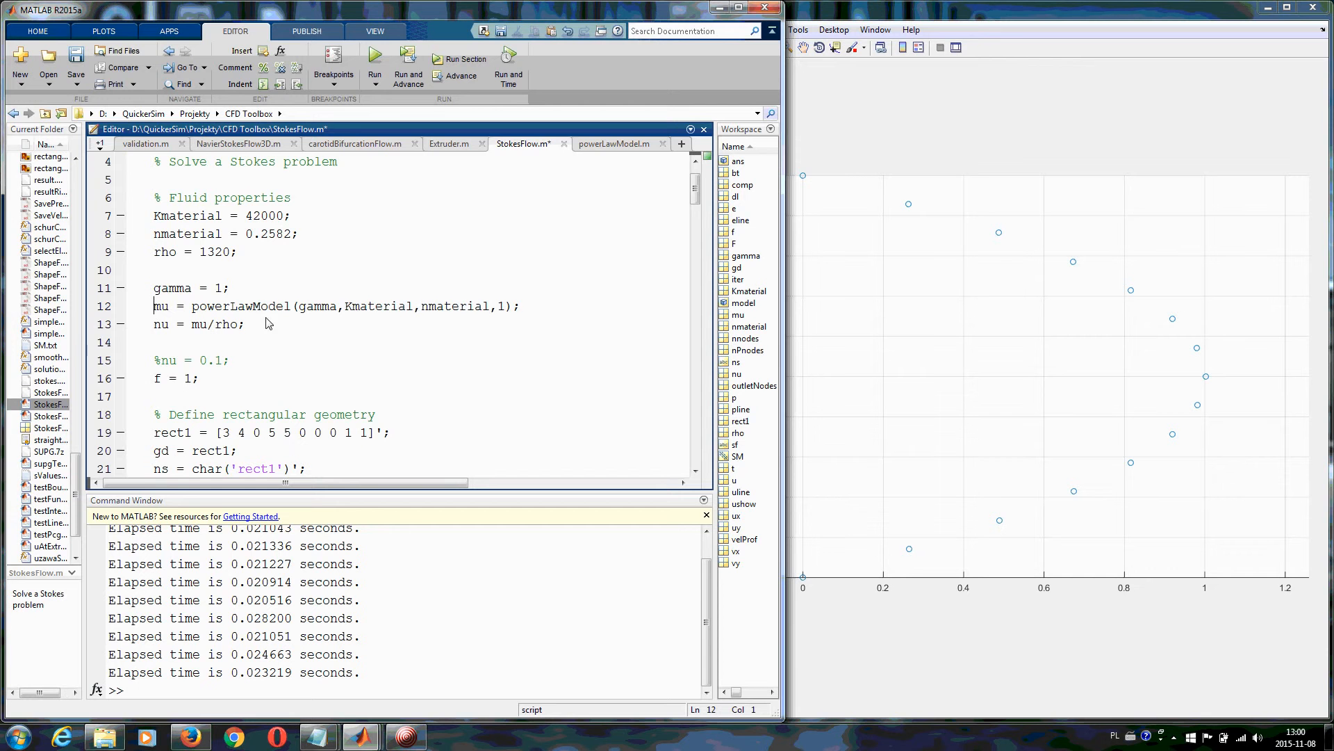
pyautogui.moveTo(613, 143)
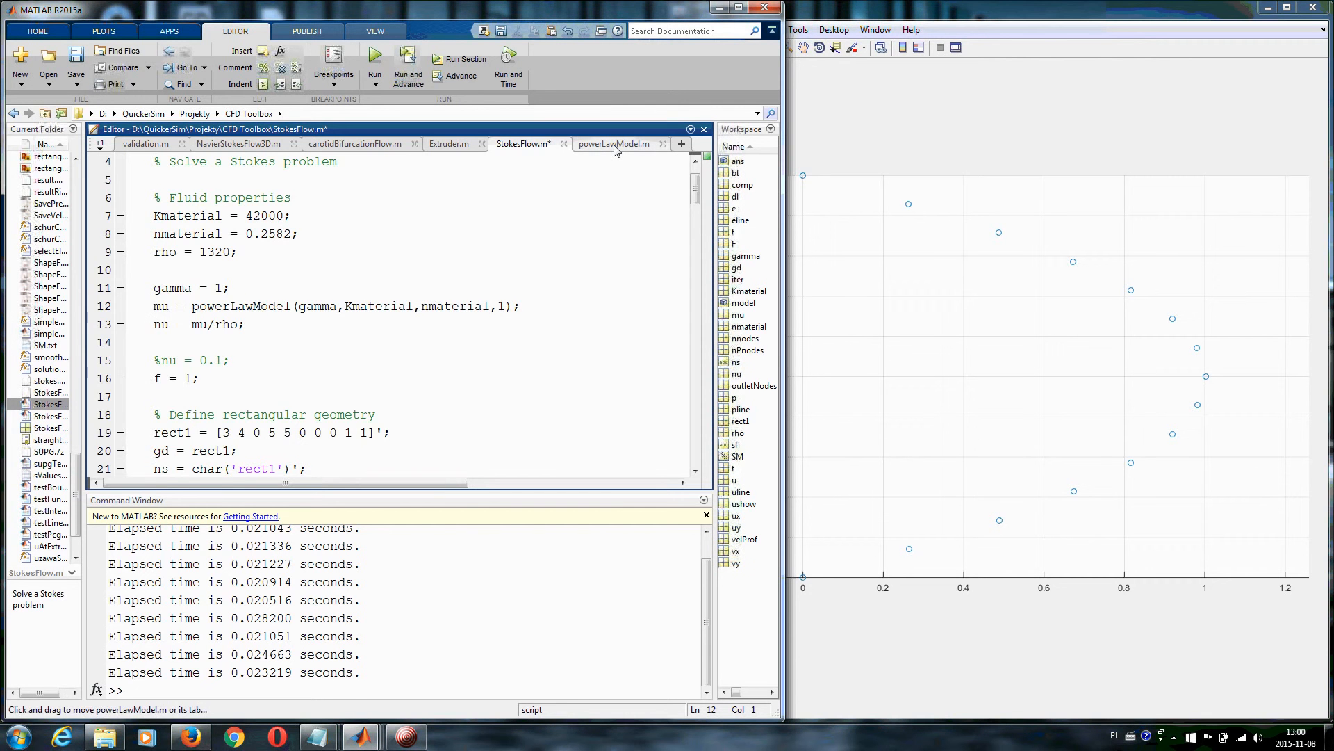
# Switch StokesFlow.m to power-law viscosity (mu, nu = mu/rho) and view powerLawModel.m
pyautogui.click(610, 143)
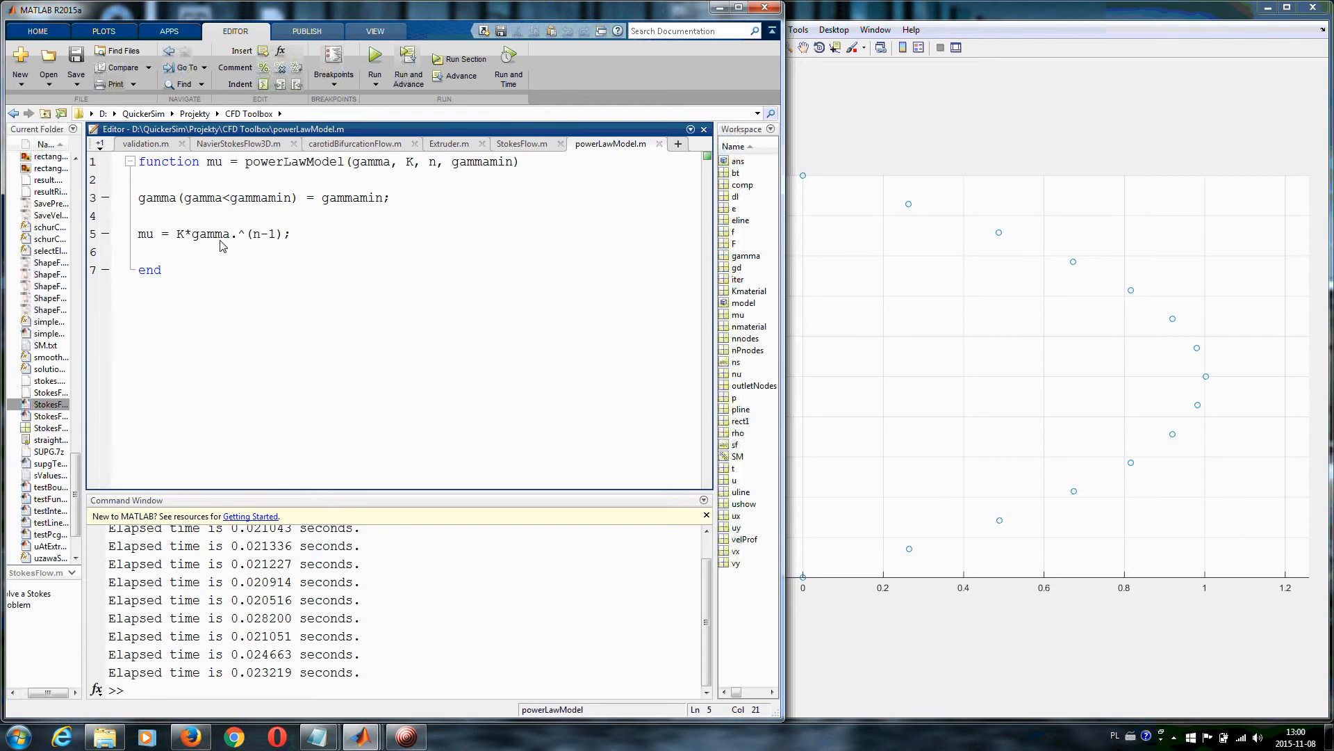
pyautogui.moveTo(520, 143)
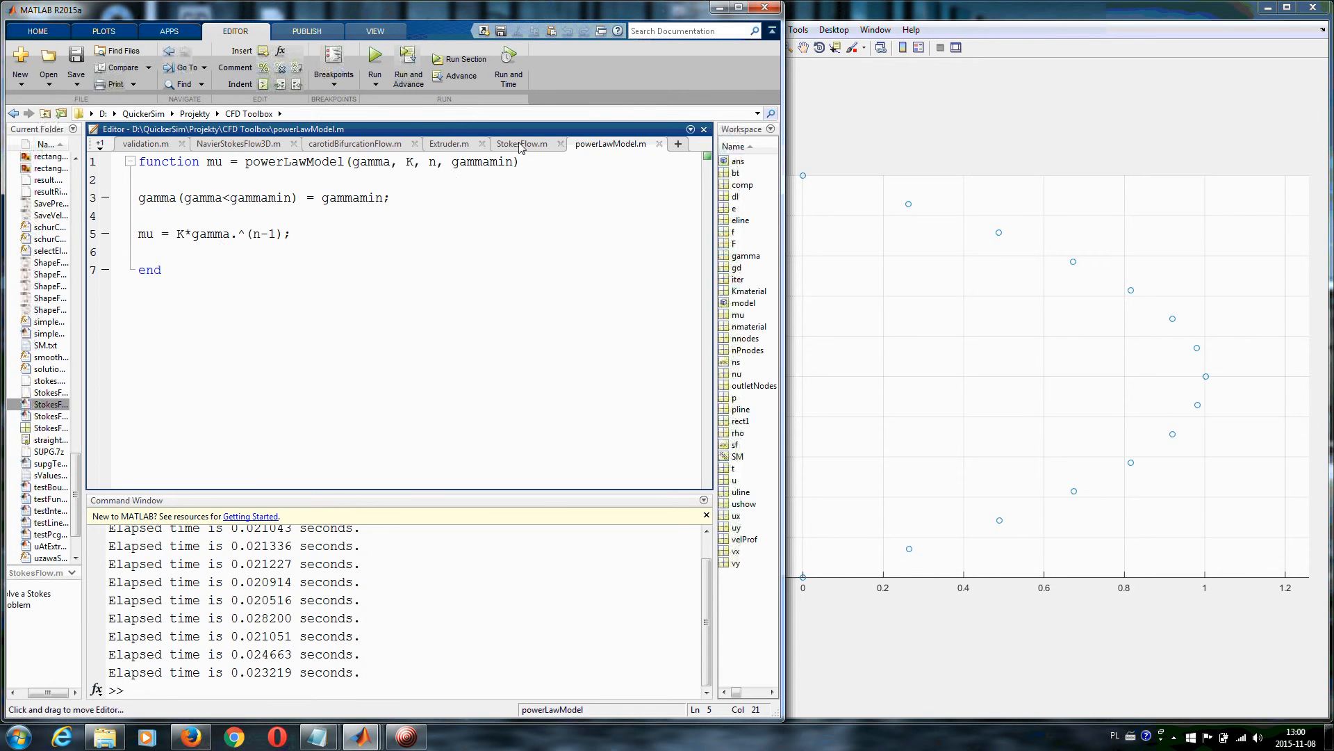
# Enable the shear-rate viscosity update in StokesFlow's iteration loop and rerun the script
pyautogui.click(523, 144)
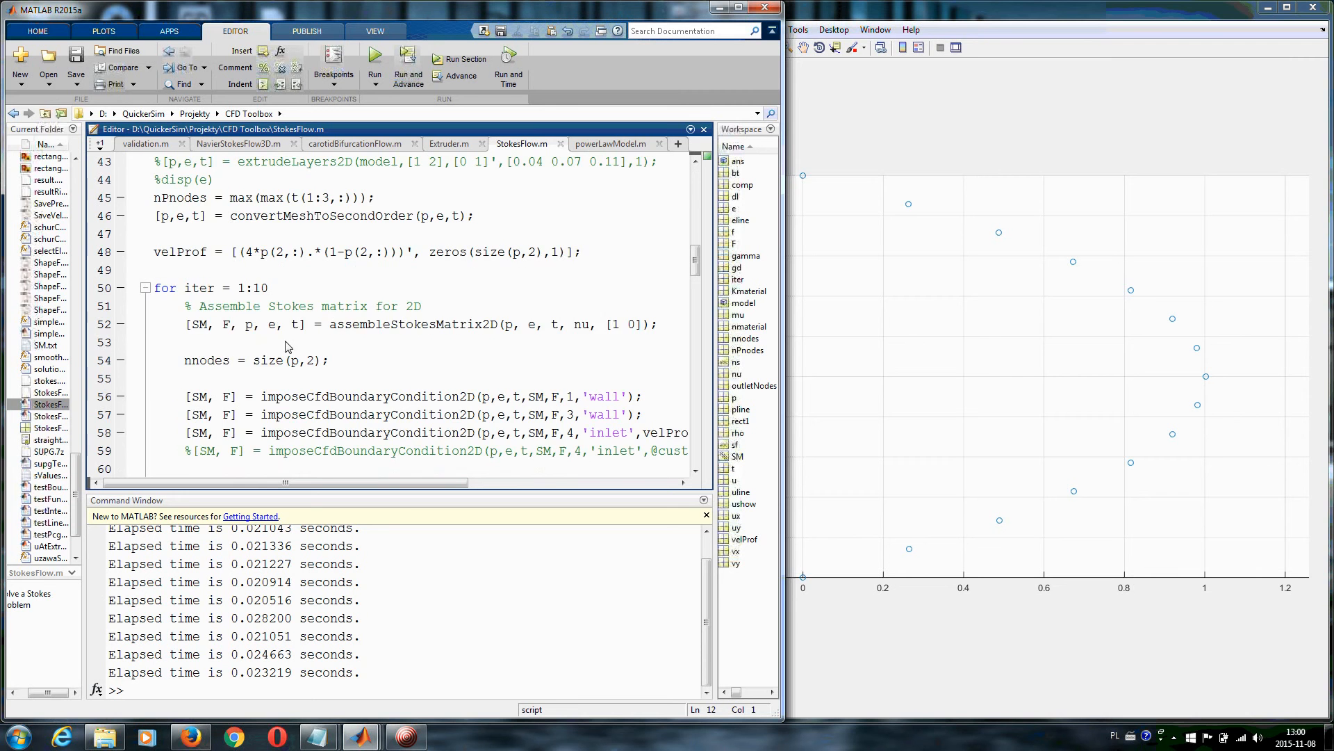
pyautogui.scroll(-3)
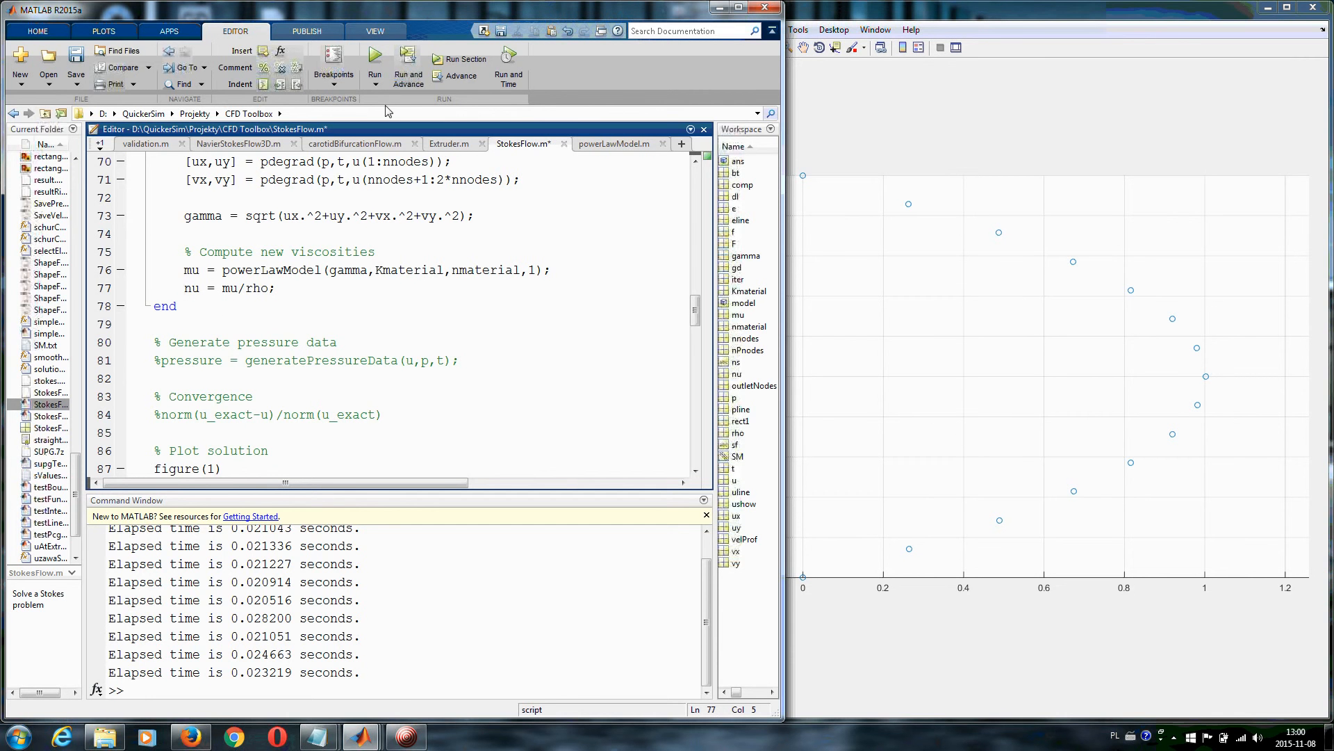
pyautogui.click(374, 60)
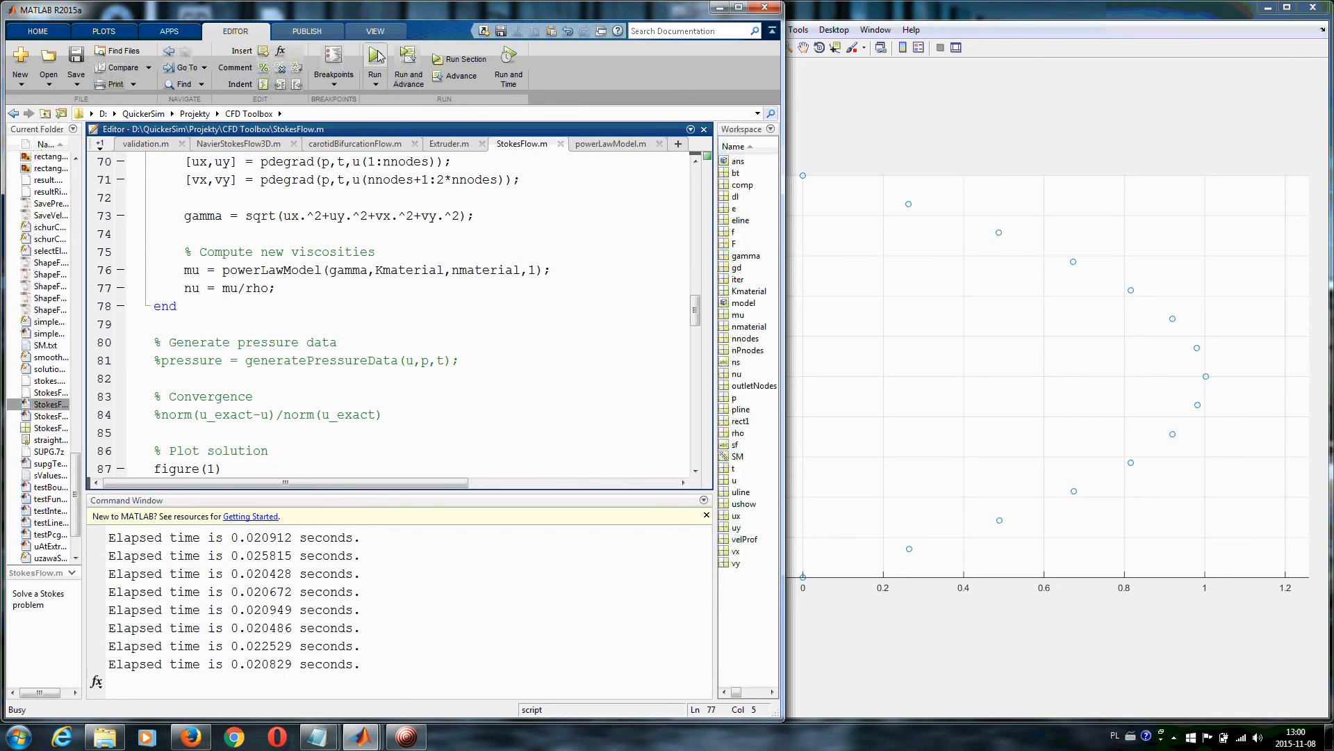
# Inspect the refreshed Figure 1 contour plot showing a broader, flatter high-velocity core
pyautogui.click(374, 59)
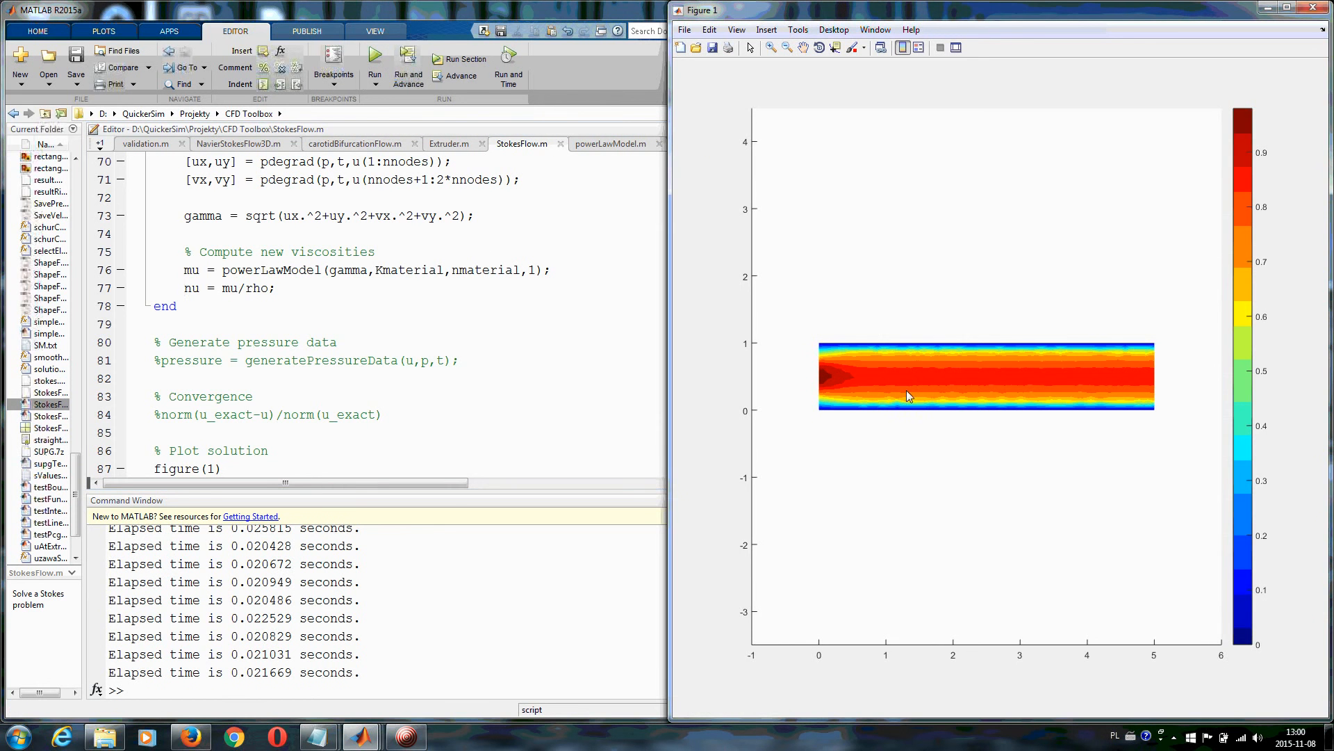
pyautogui.moveTo(1142, 358)
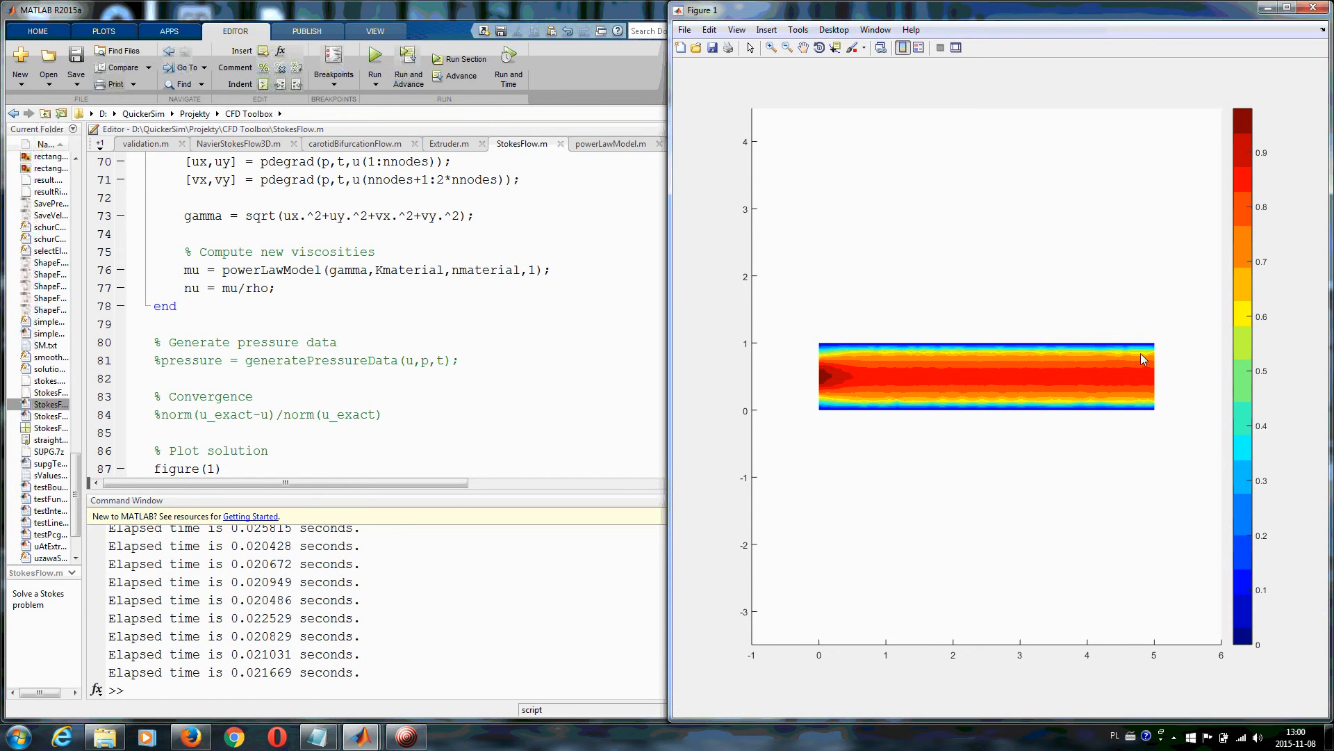
pyautogui.moveTo(1129, 356)
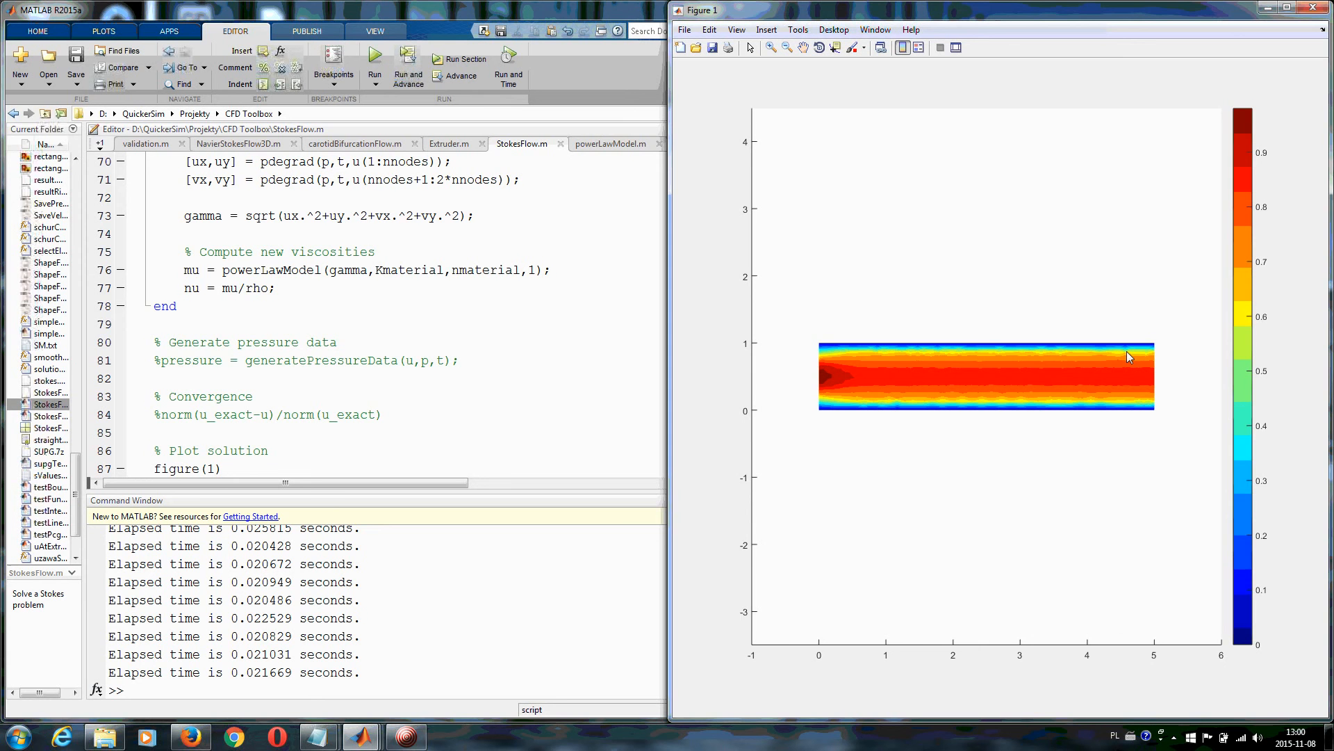
pyautogui.moveTo(1105, 357)
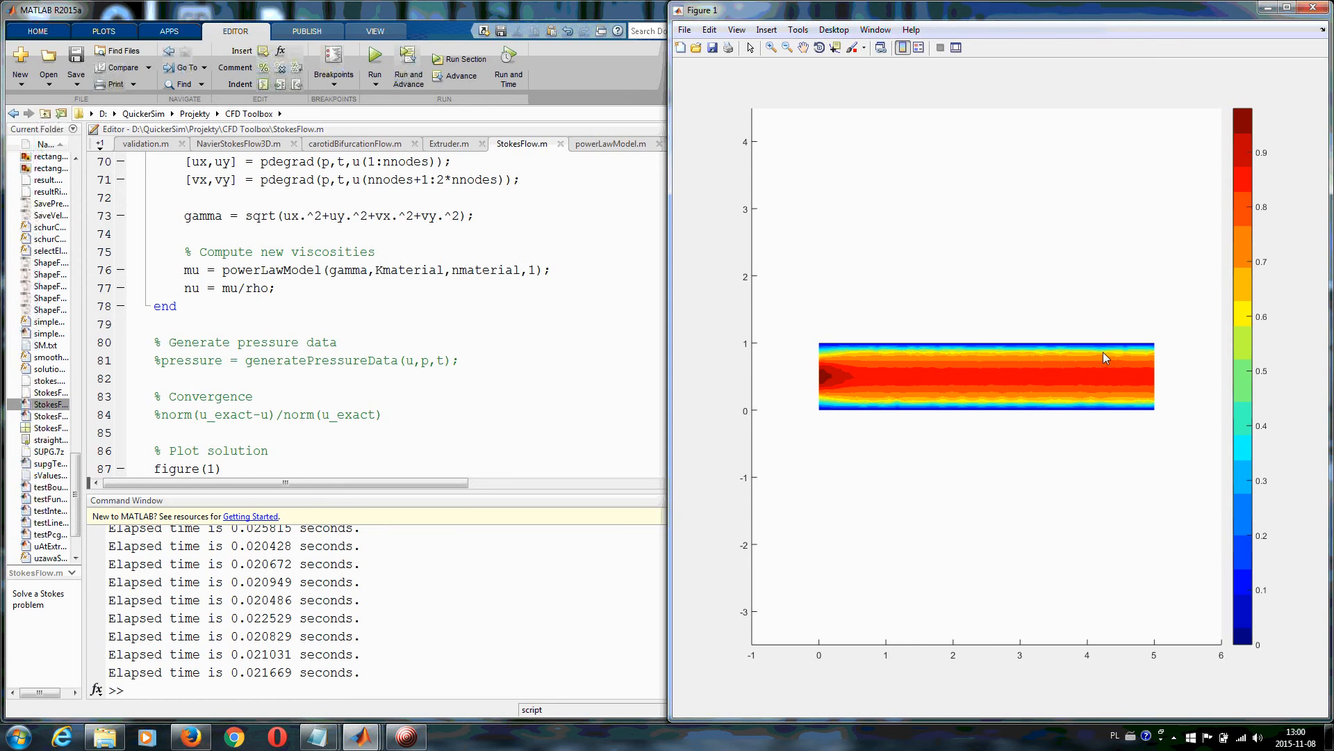
pyautogui.moveTo(1128, 65)
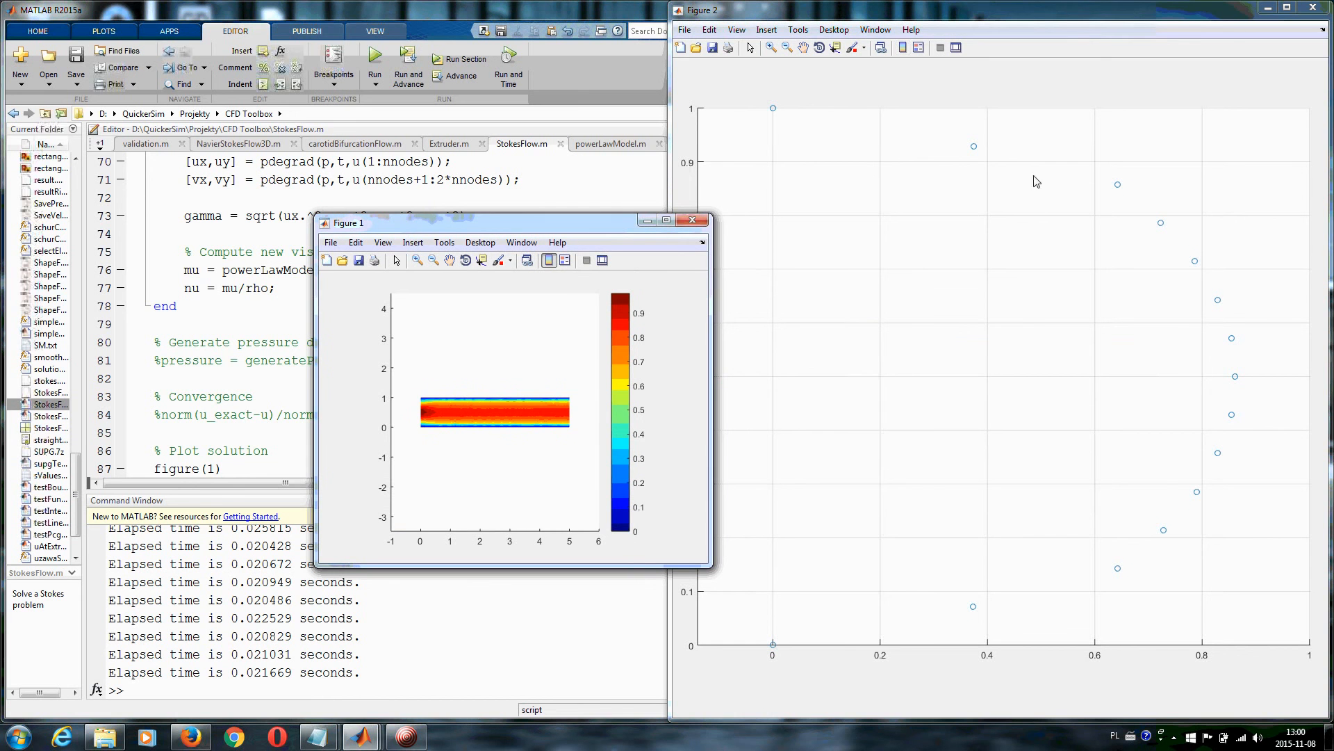
pyautogui.moveTo(764, 647)
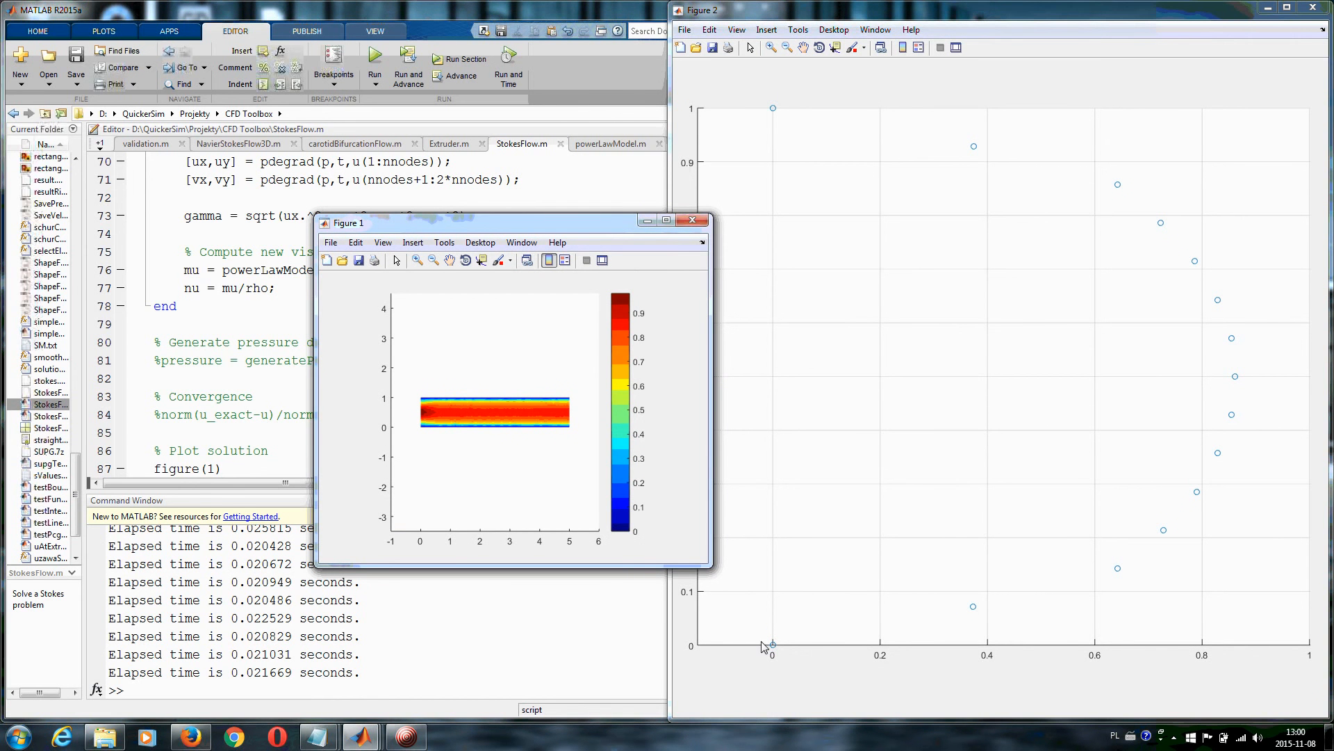
pyautogui.moveTo(770, 111)
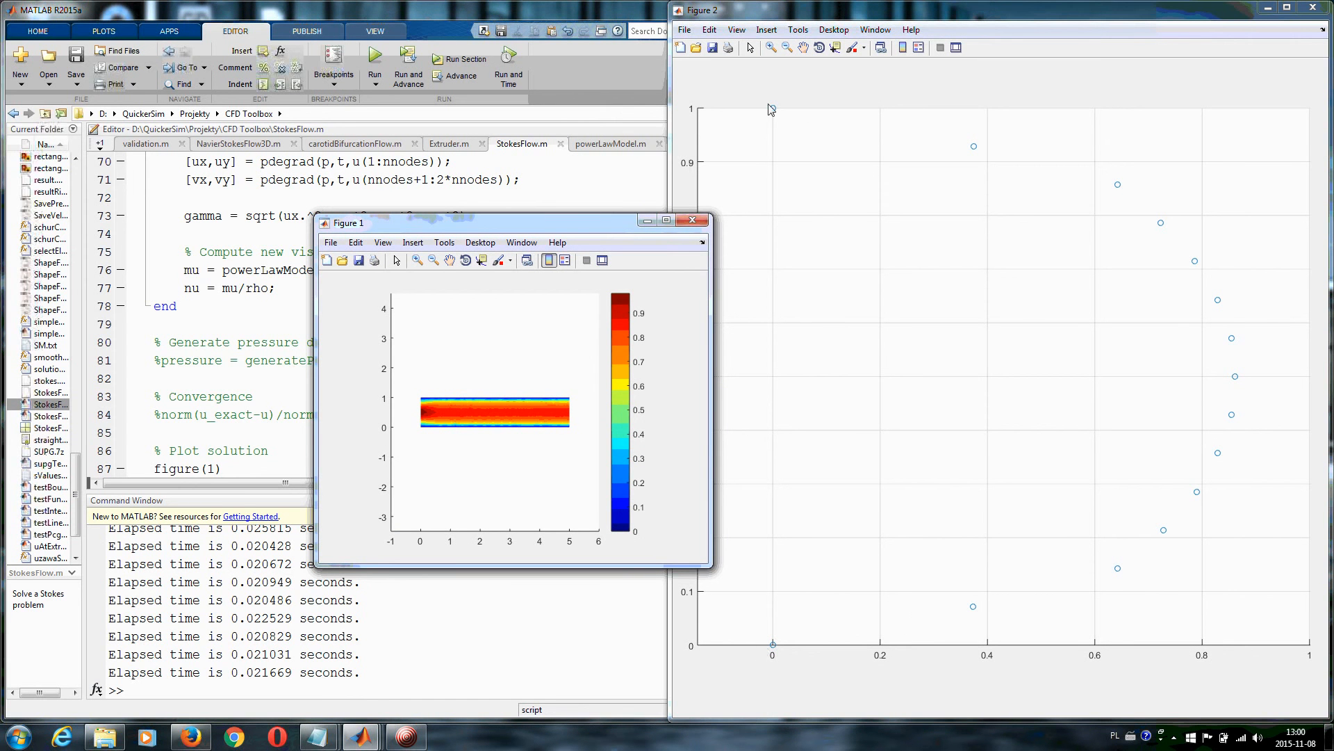
pyautogui.moveTo(1208, 246)
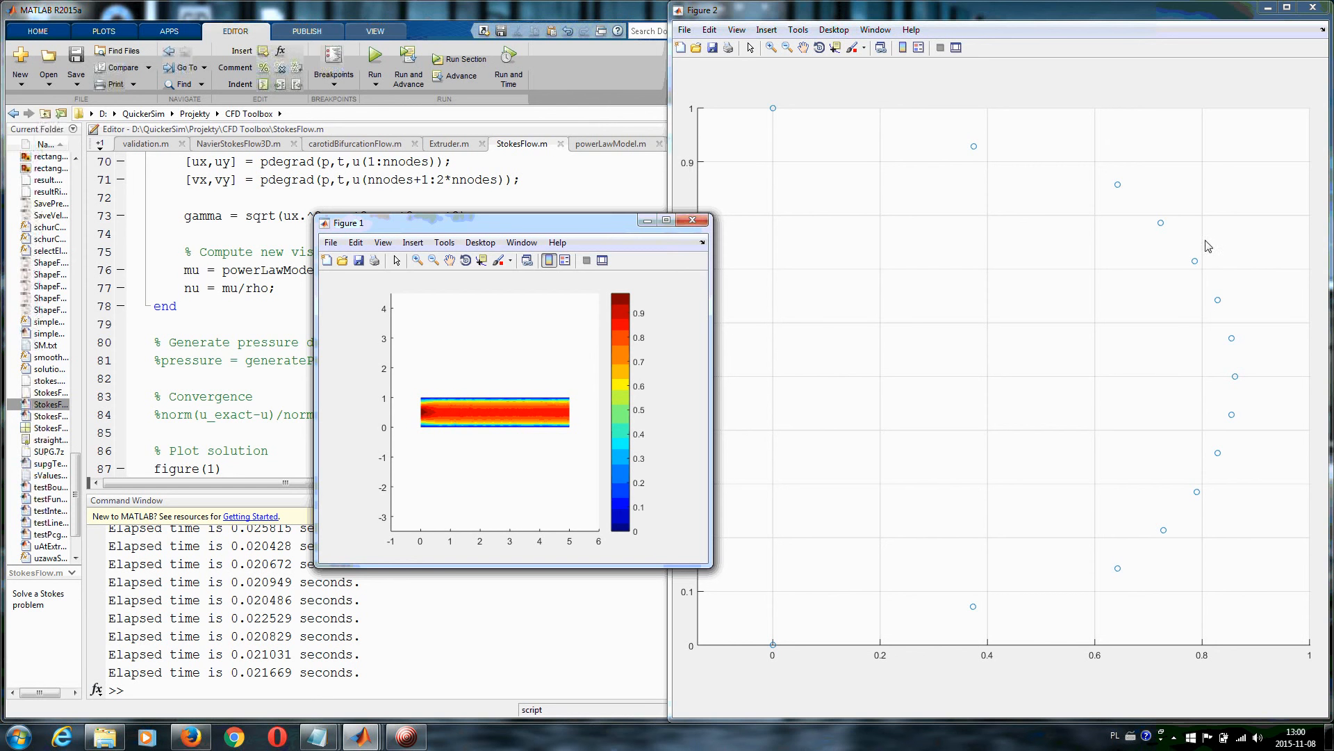
pyautogui.moveTo(1203, 237)
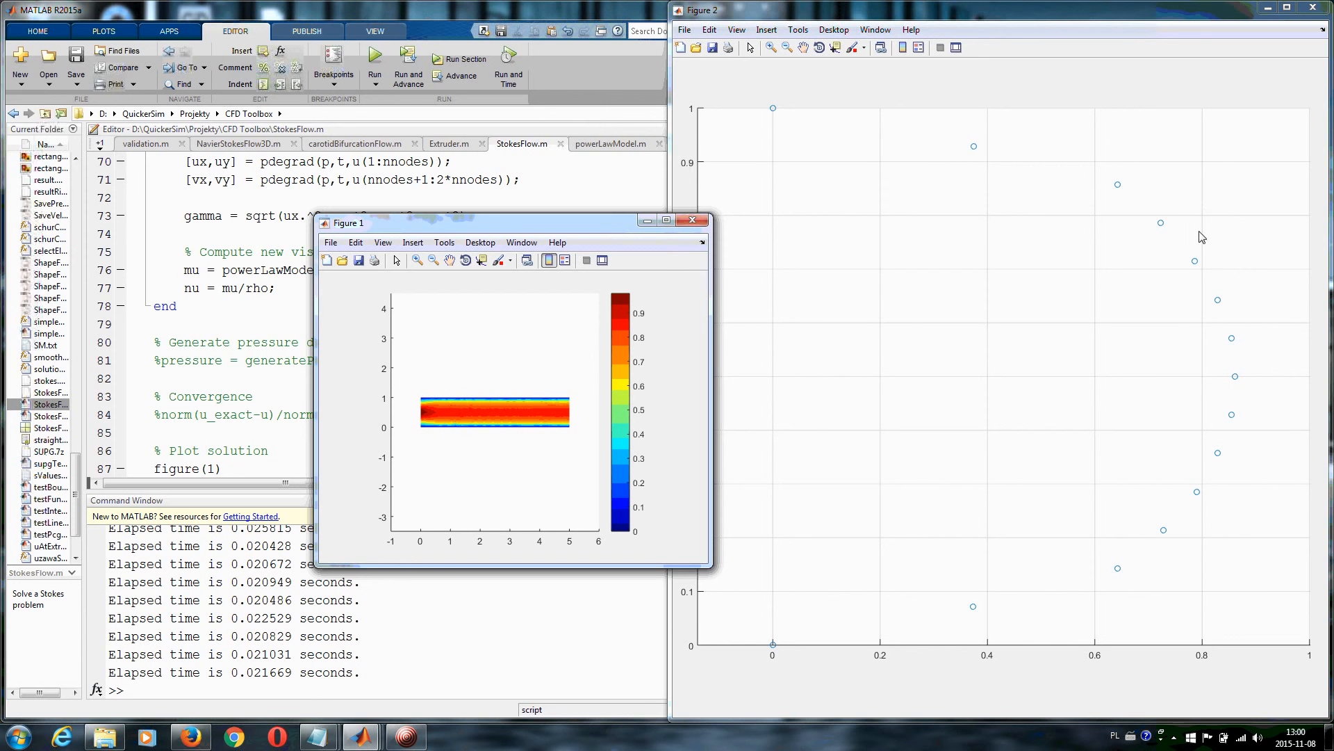
pyautogui.moveTo(1107, 270)
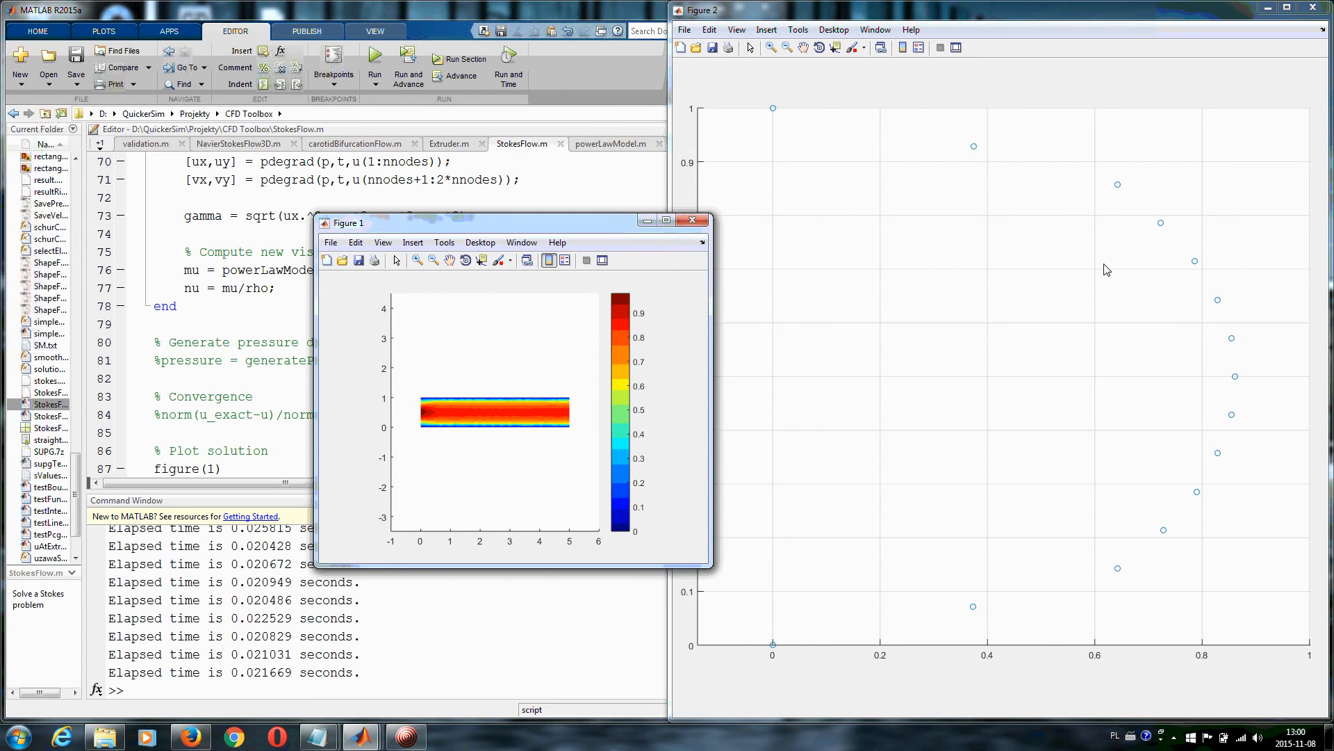